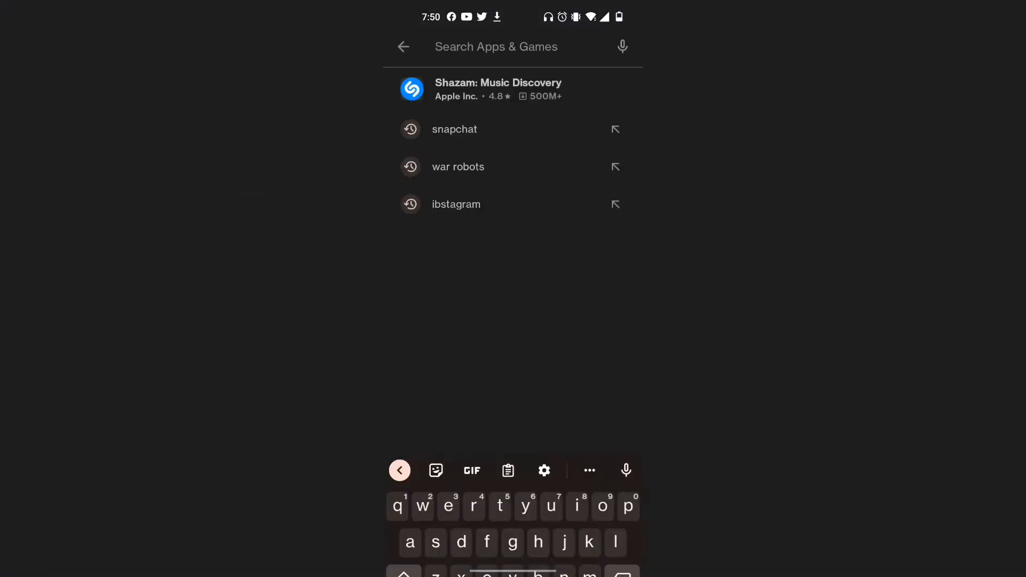
Step: Confirm Snapchat's Play Store listing shows Open, not Update, then return home
{"action": "left_click", "coordinate": [455, 129]}
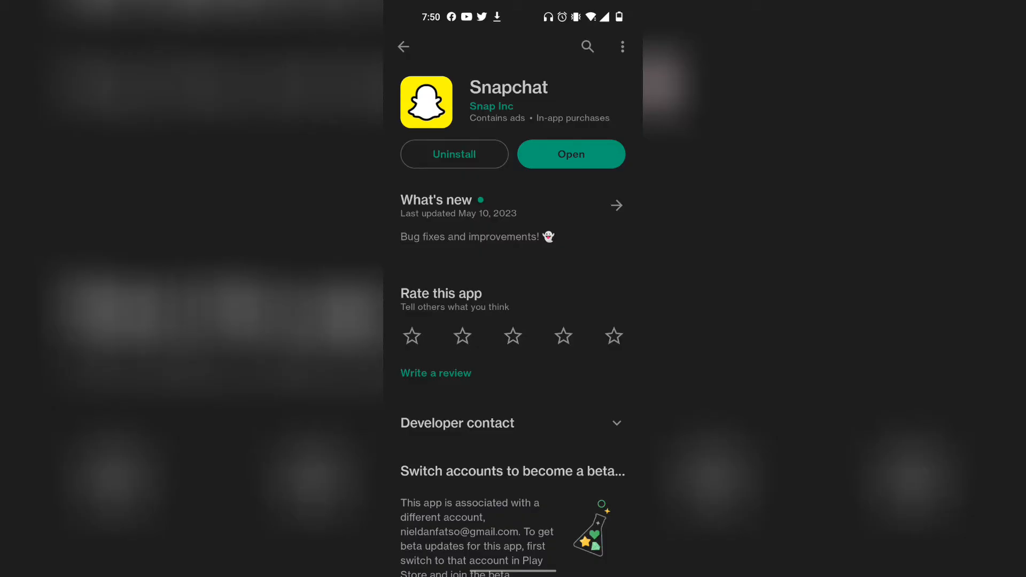
{"action": "left_click", "coordinate": [570, 154]}
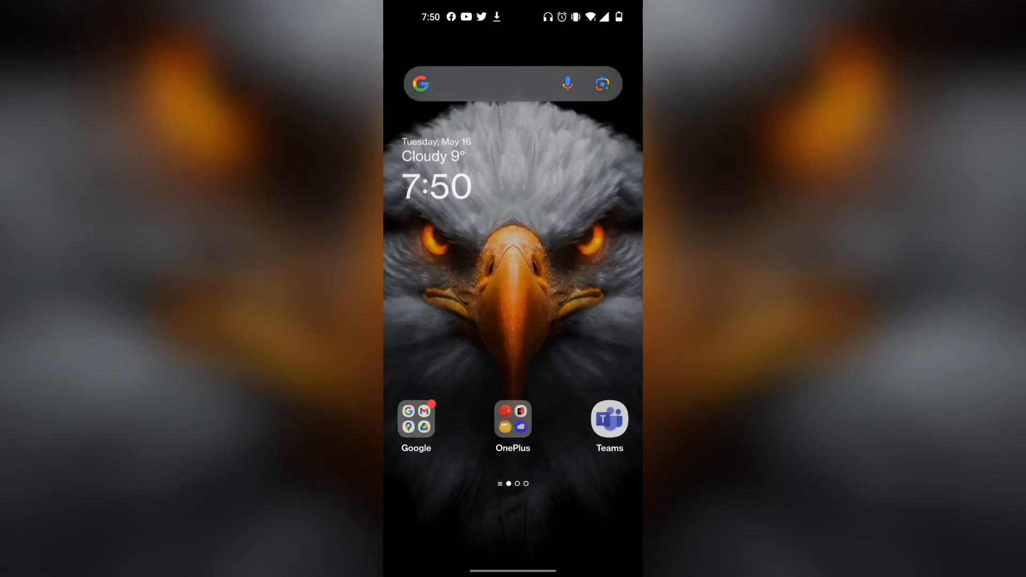
Step: Google 'is snapchat down' from the home screen search bar
{"action": "left_click", "coordinate": [513, 84]}
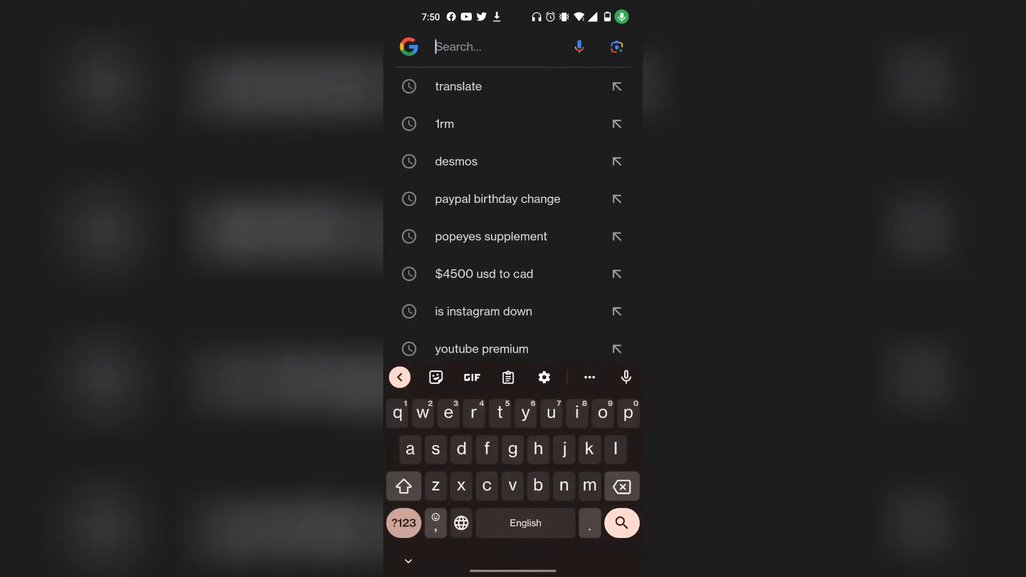
{"action": "type", "text": "is sbapchat down"}
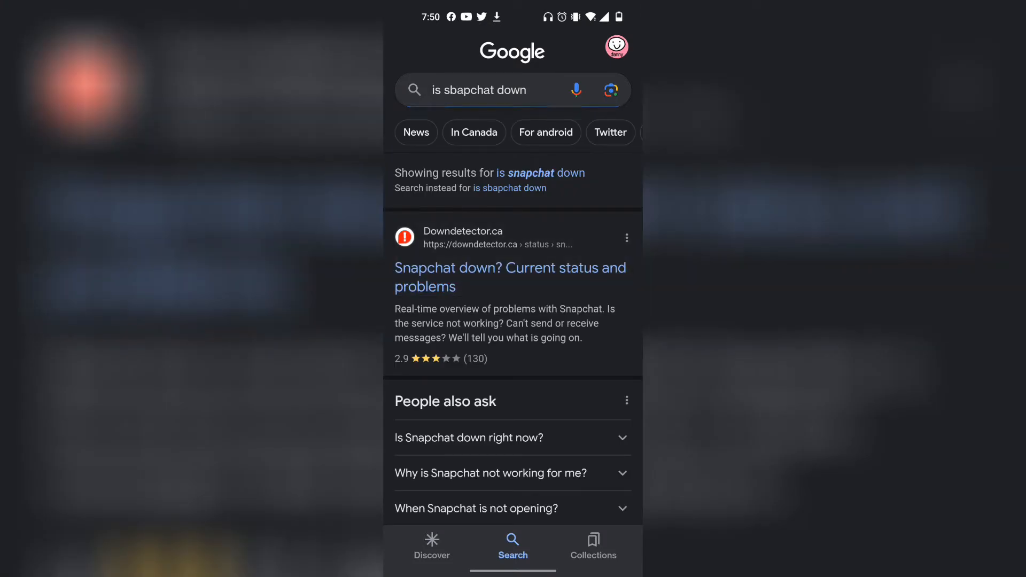
Step: Open Downdetector's Snapchat page and scroll to the 24-hour outage report chart
{"action": "left_click", "coordinate": [510, 277]}
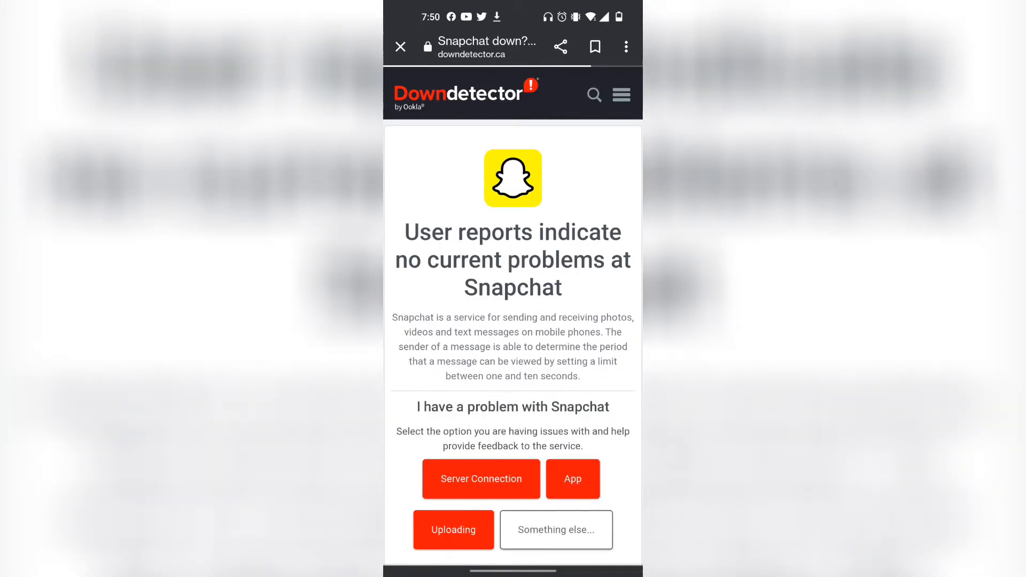
{"action": "scroll", "scroll_direction": "down", "scroll_amount": 3}
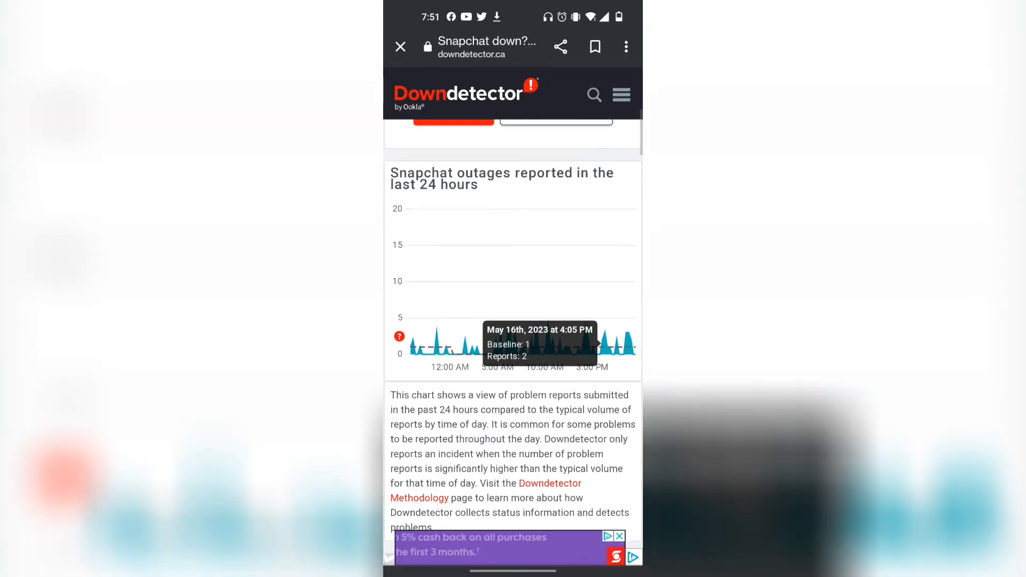
Step: Force-stop Snapchat via App info and clear its storage cache to 0 B
{"action": "left_click", "coordinate": [400, 47]}
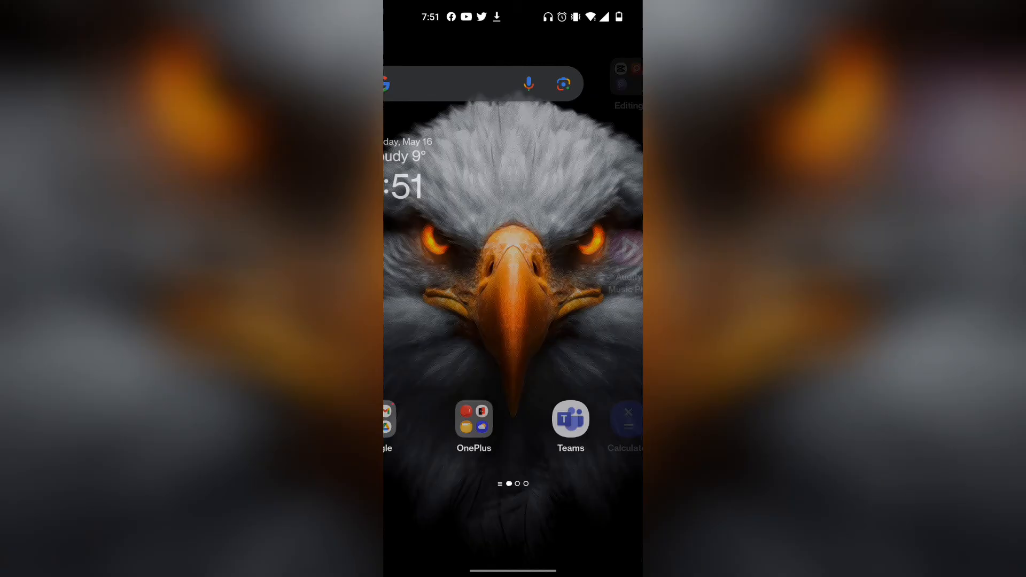
{"action": "left_click", "coordinate": [474, 419]}
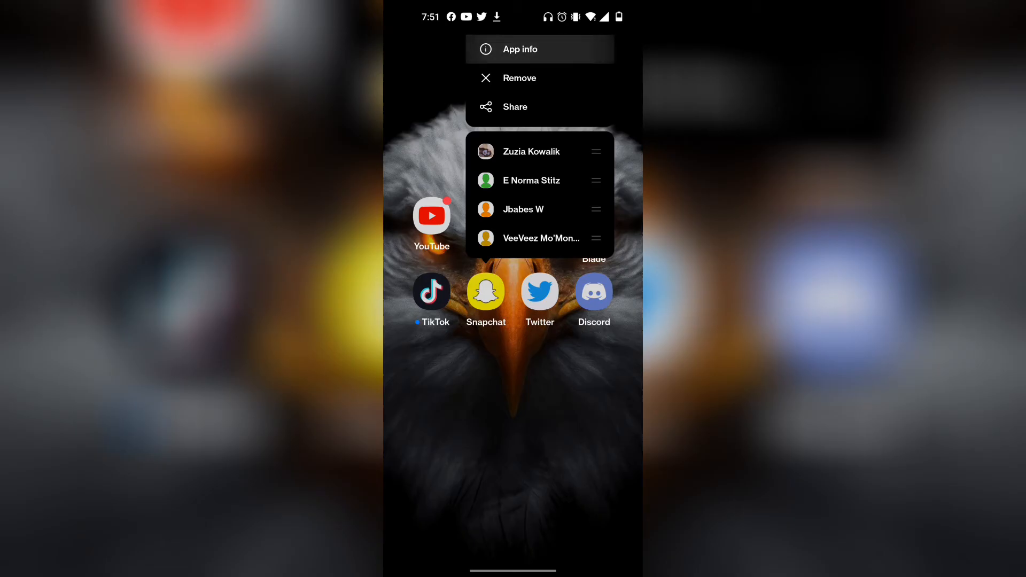
{"action": "left_click", "coordinate": [520, 49]}
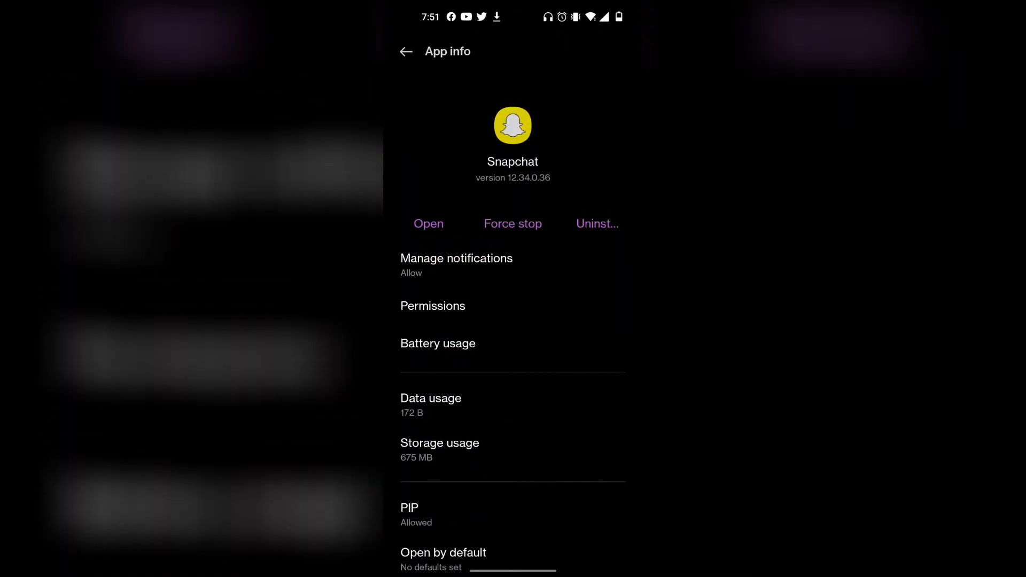
{"action": "scroll", "scroll_direction": "up", "scroll_amount": 3}
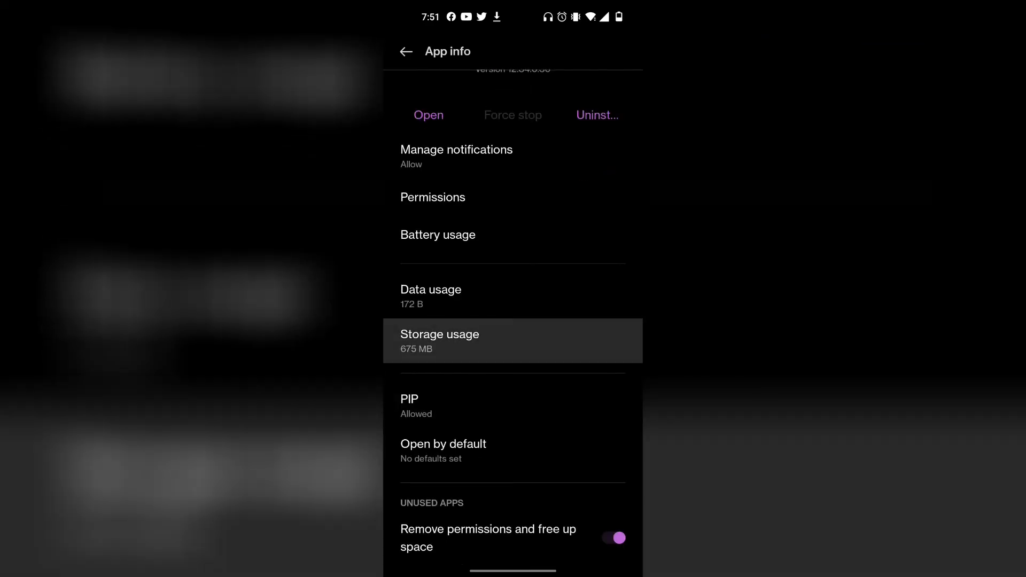
{"action": "left_click", "coordinate": [439, 341]}
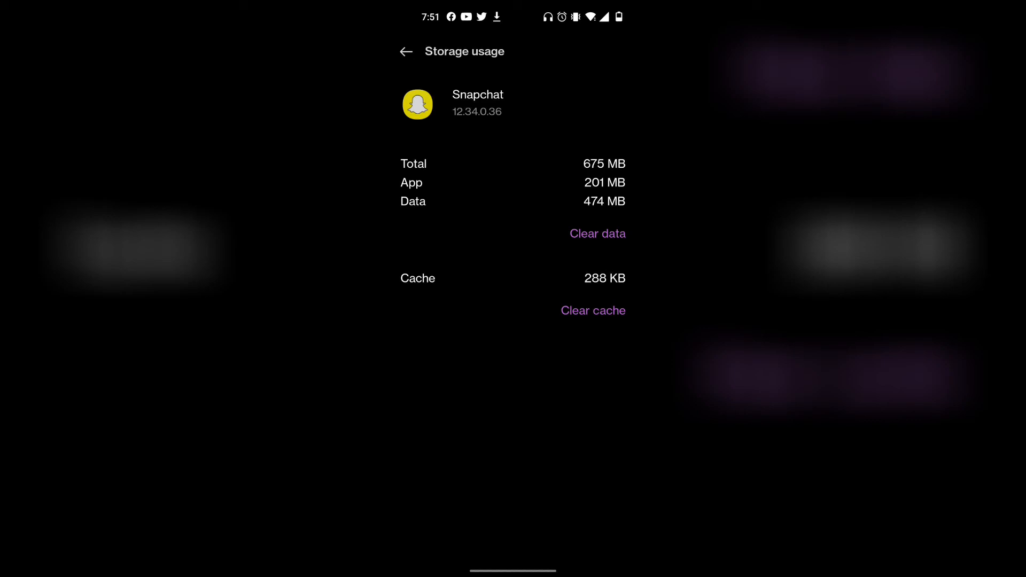
{"action": "left_click", "coordinate": [592, 310]}
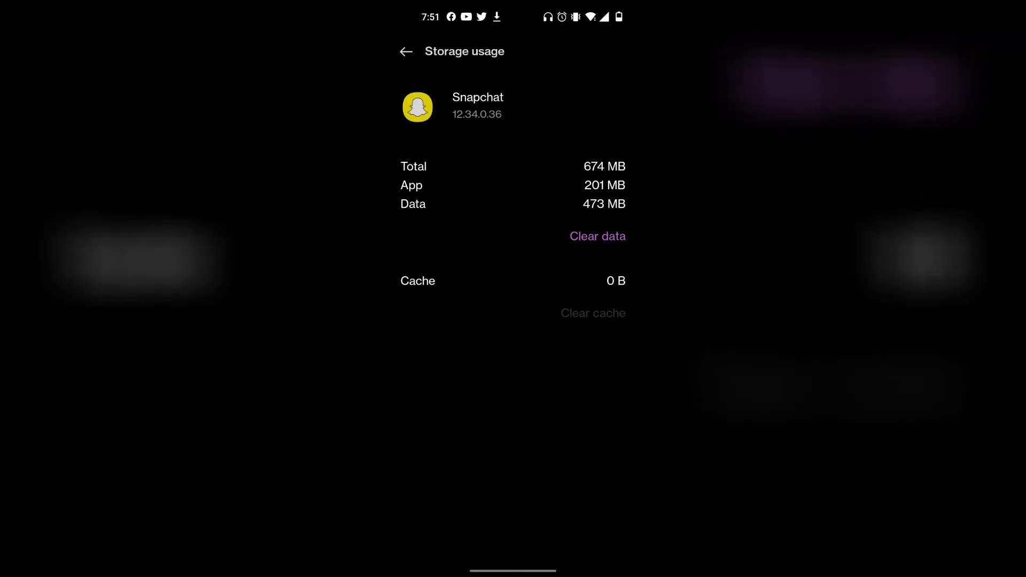